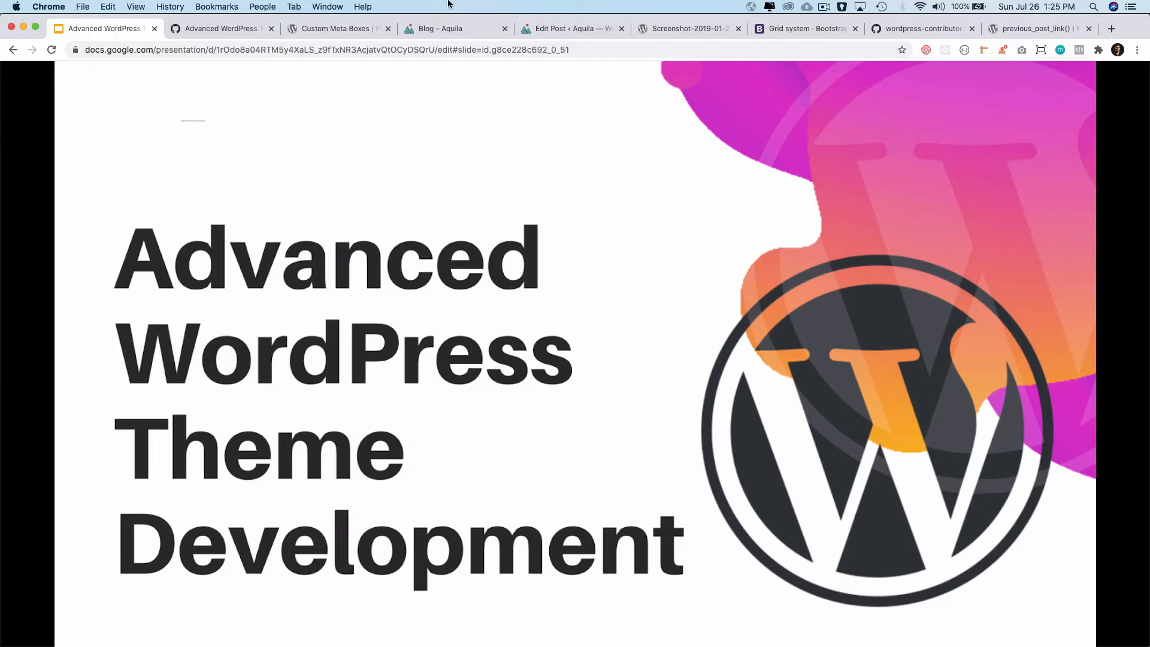
Show the Aquila blog listing and highlight the Beautiful Valleys excerpt
{"action": "left_click", "coordinate": [454, 28]}
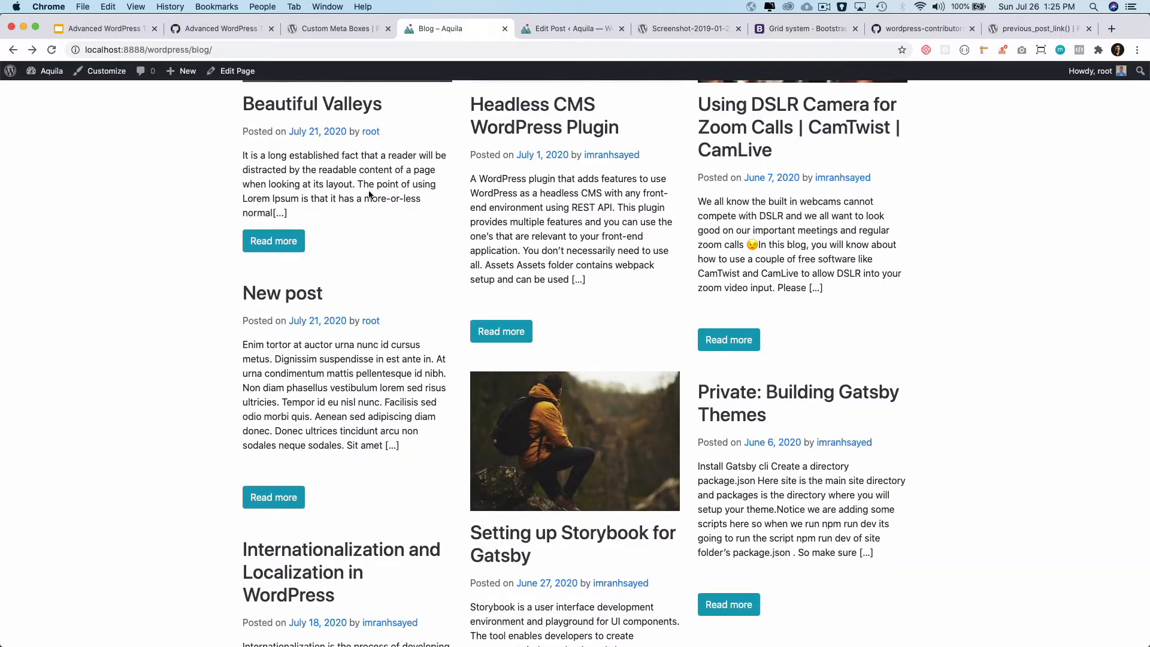
{"action": "left_click_drag", "start_coordinate": [242, 154], "coordinate": [290, 213]}
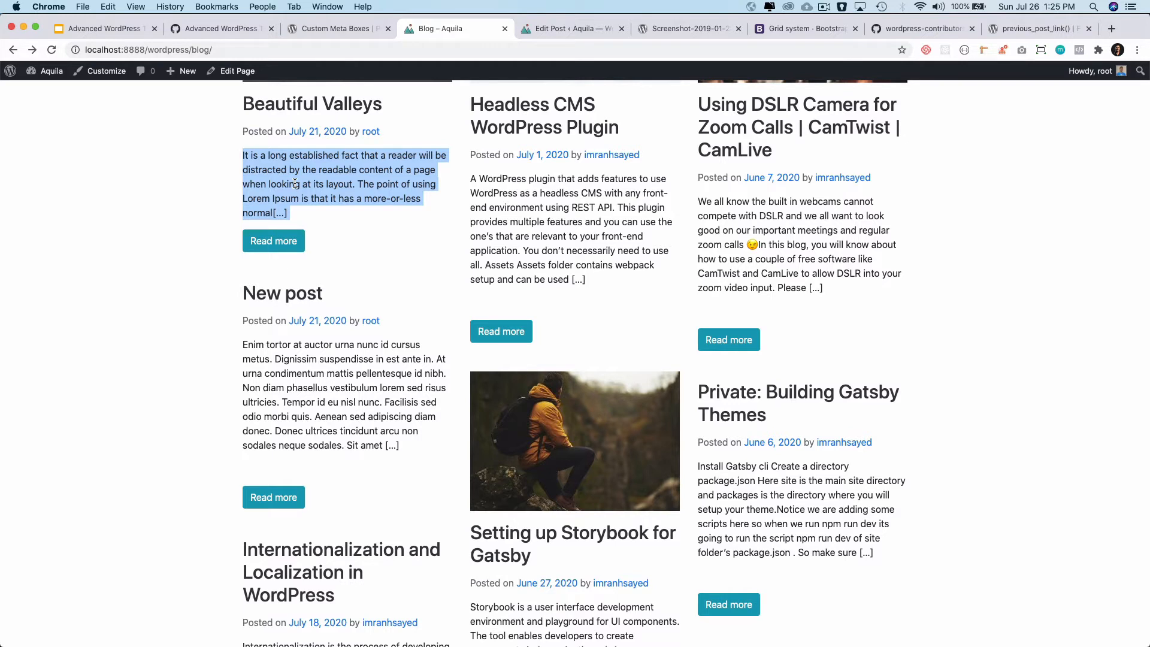
{"action": "mouse_move", "coordinate": [459, 318]}
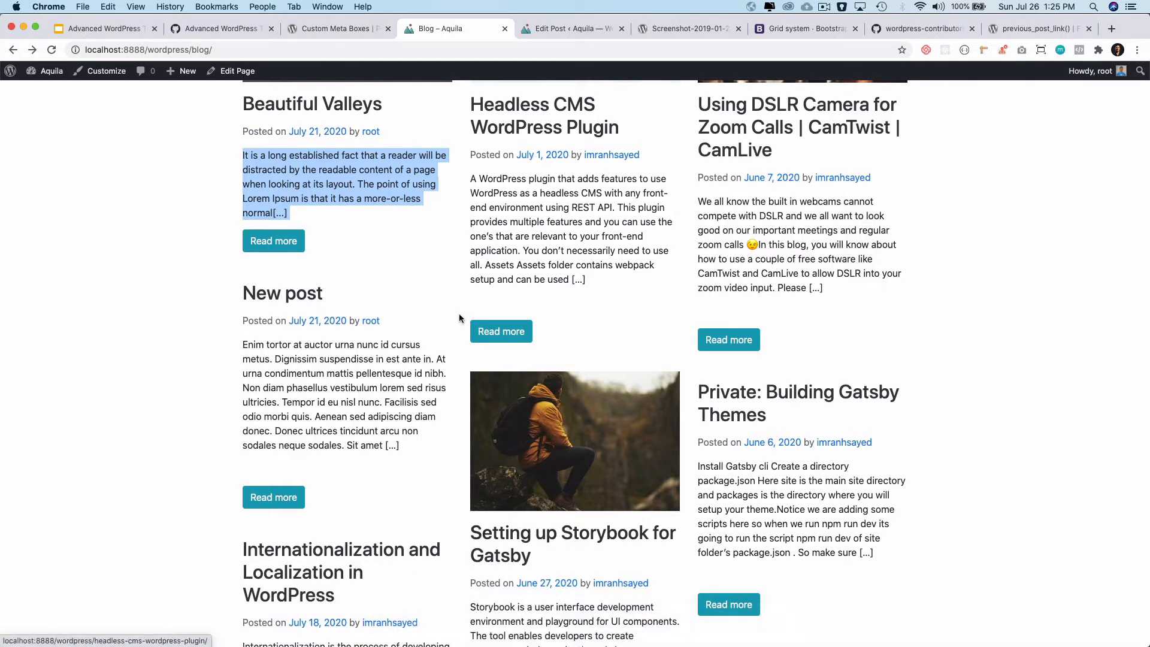
{"action": "mouse_move", "coordinate": [515, 621]}
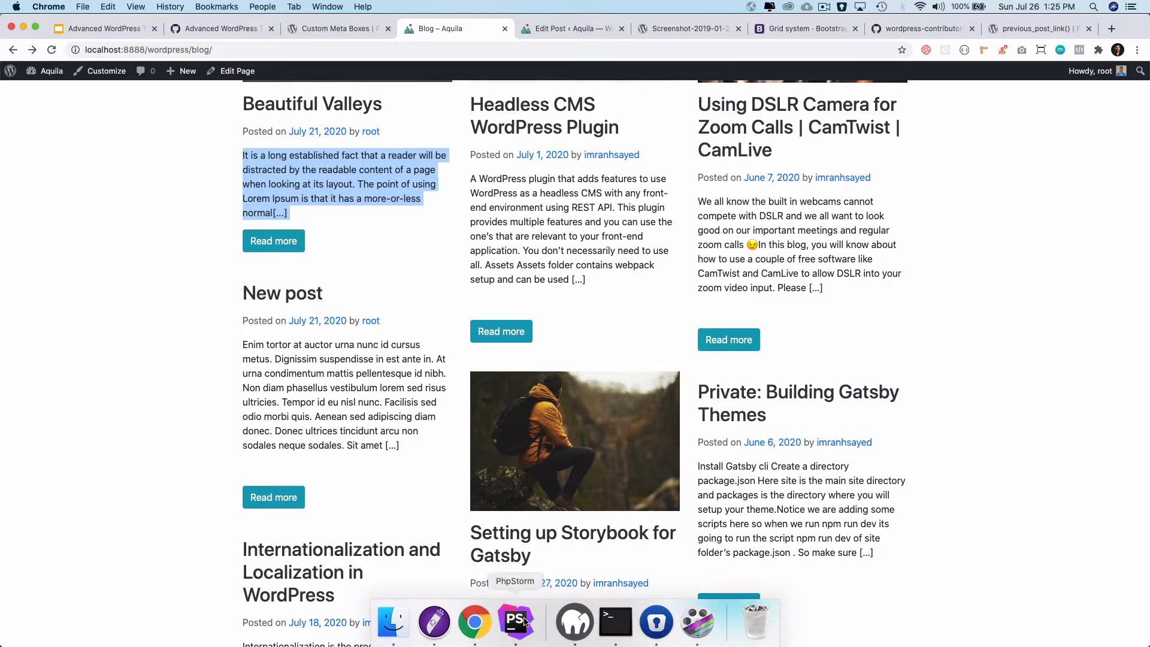
{"action": "left_click", "coordinate": [515, 623]}
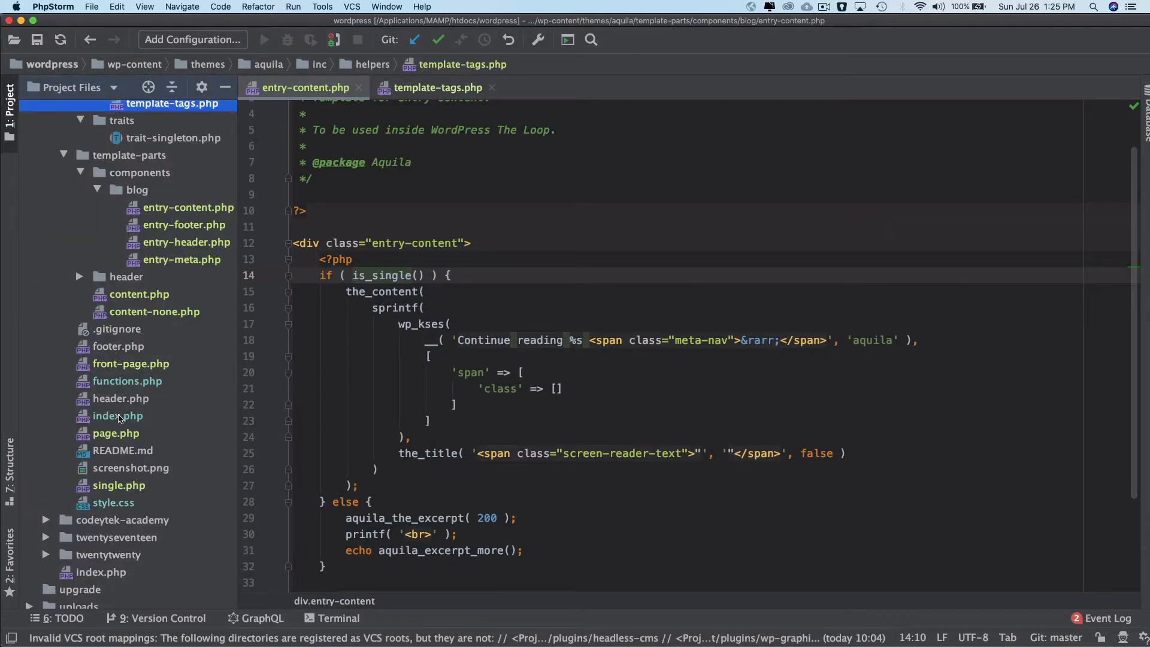
{"action": "double_click", "coordinate": [118, 485]}
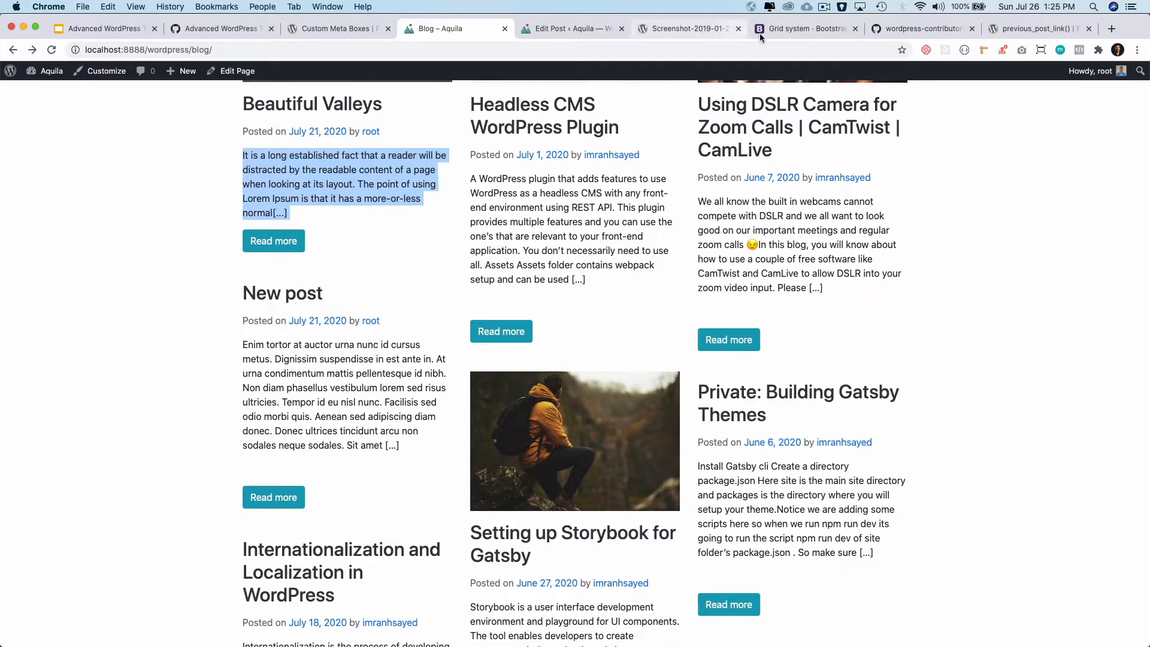
View the WordPress template hierarchy diagram panned right to the single.php templates
{"action": "left_click", "coordinate": [681, 28]}
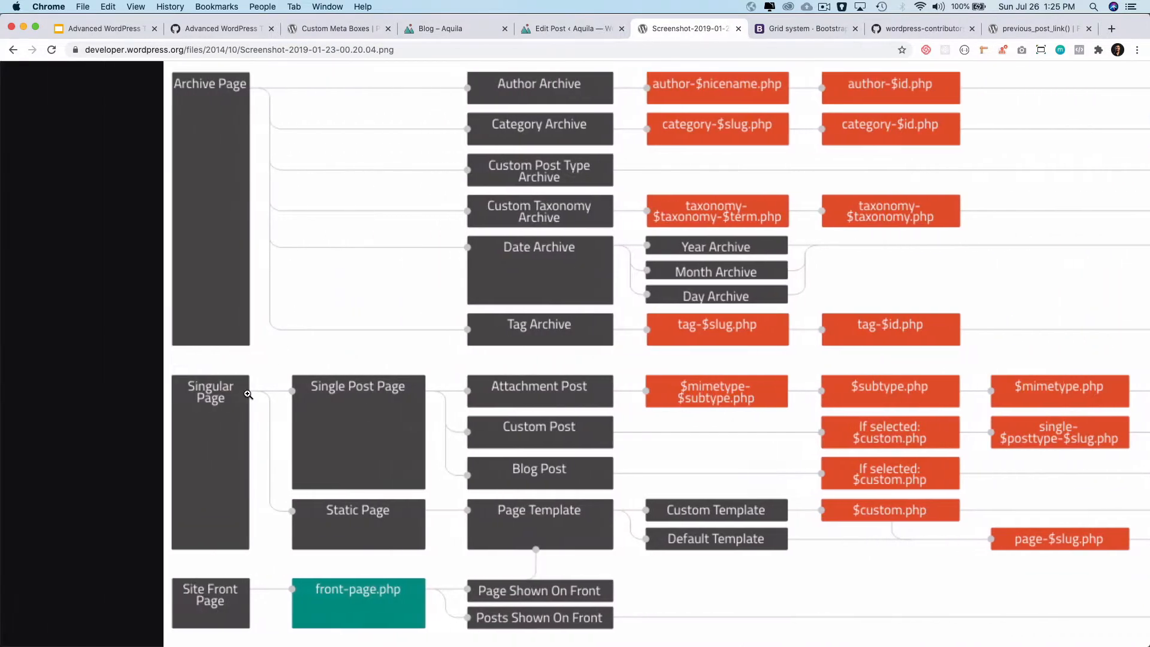
{"action": "mouse_move", "coordinate": [358, 407]}
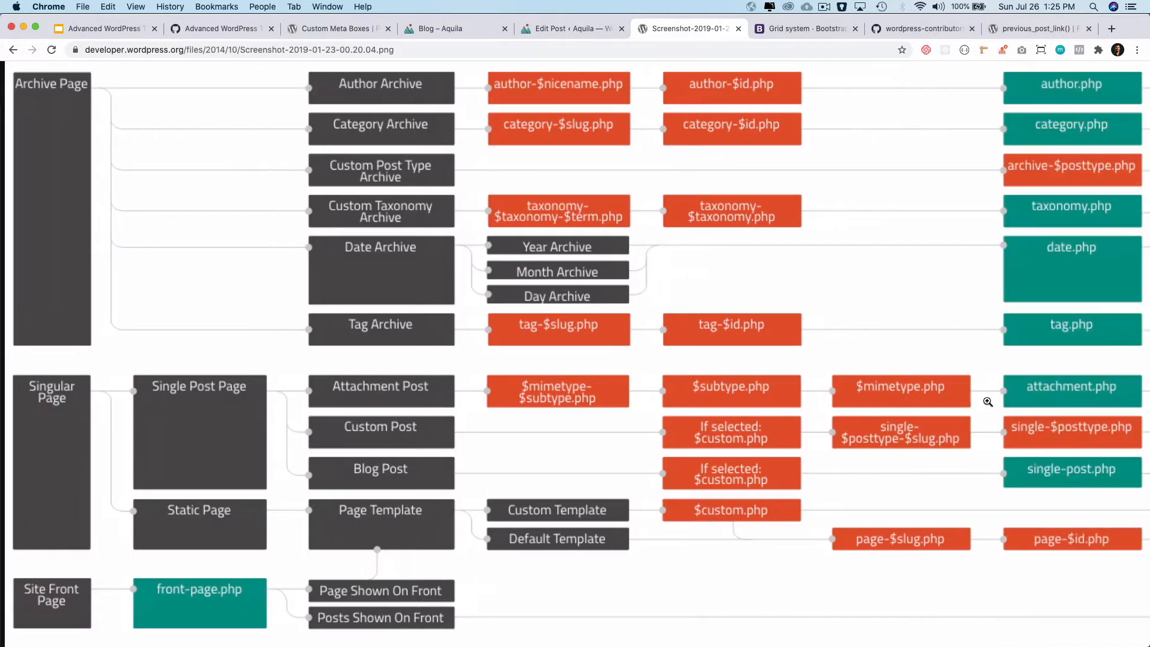
{"action": "scroll", "scroll_direction": "right", "scroll_amount": 3}
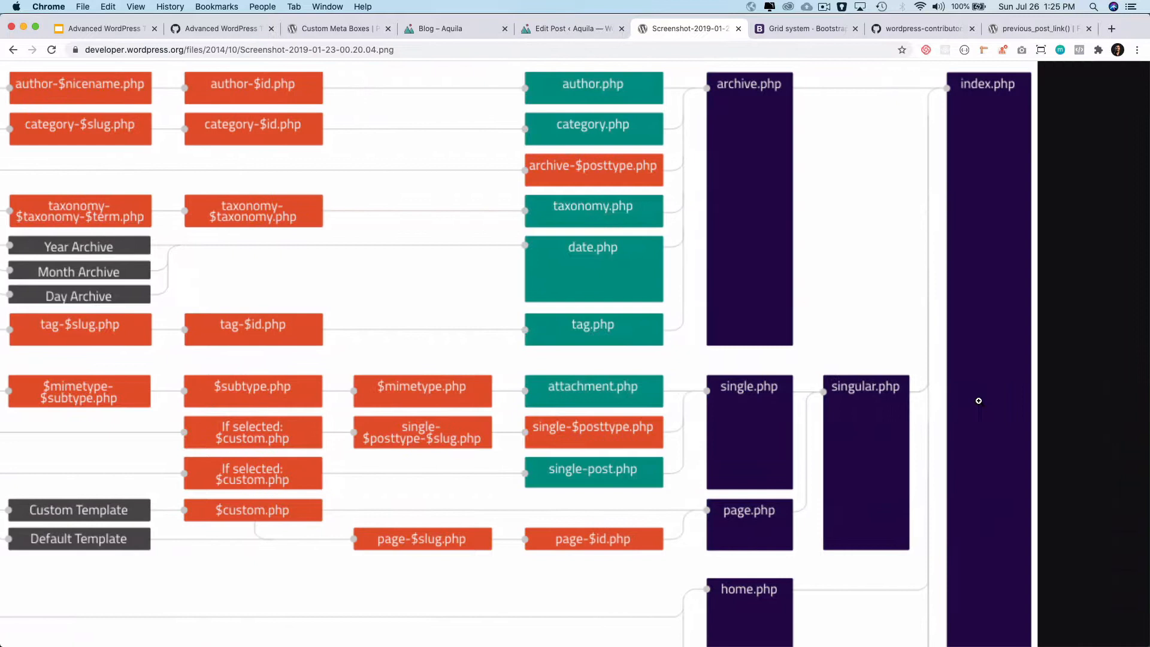
{"action": "mouse_move", "coordinate": [764, 392]}
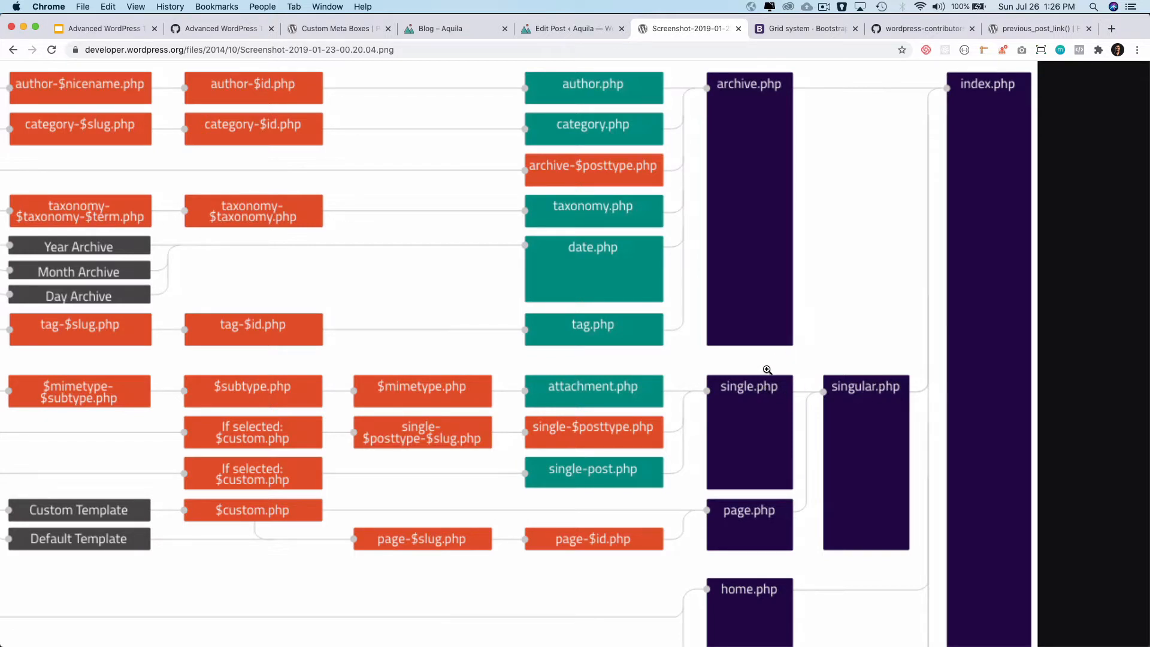
{"action": "mouse_move", "coordinate": [762, 385]}
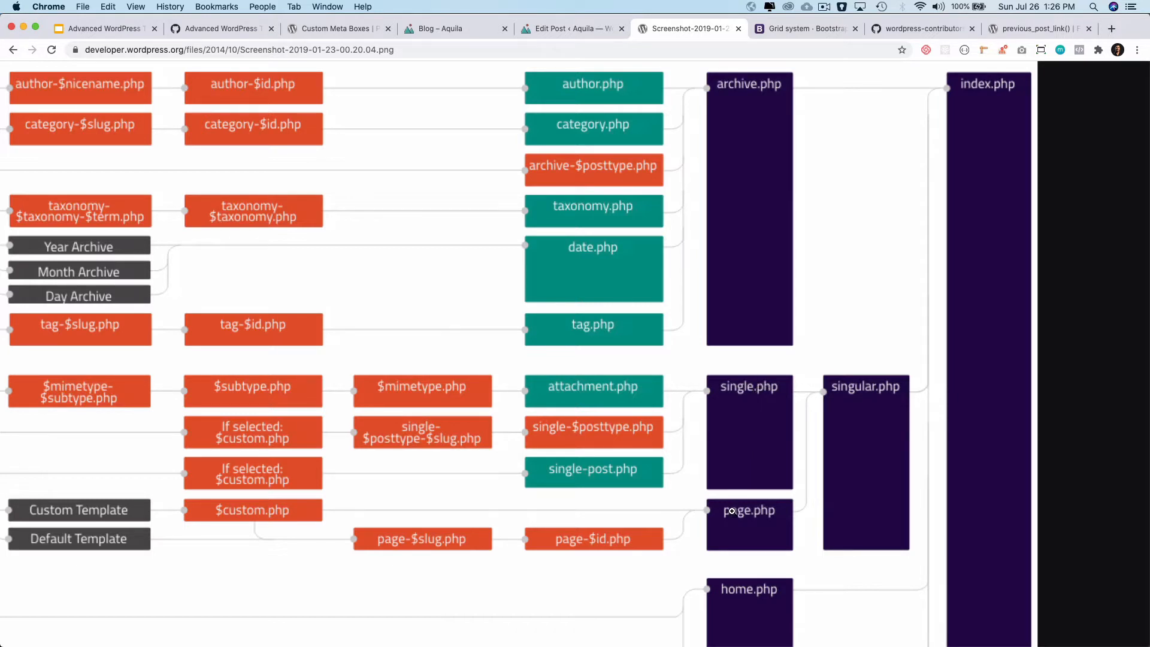
{"action": "mouse_move", "coordinate": [733, 562]}
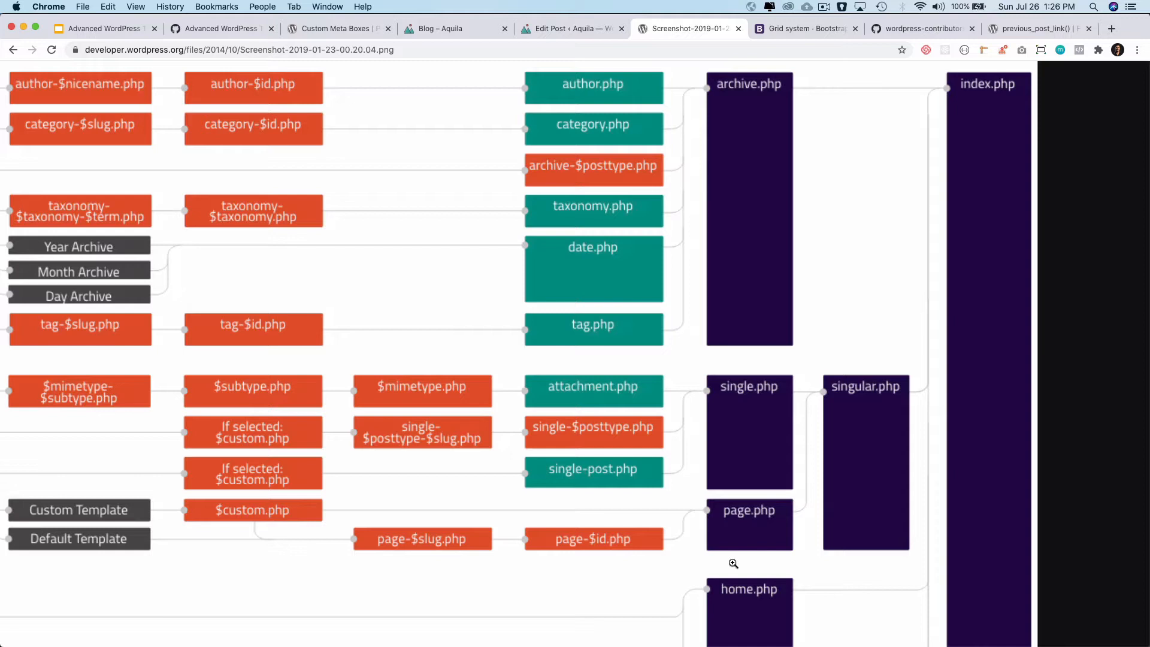
{"action": "mouse_move", "coordinate": [787, 425]}
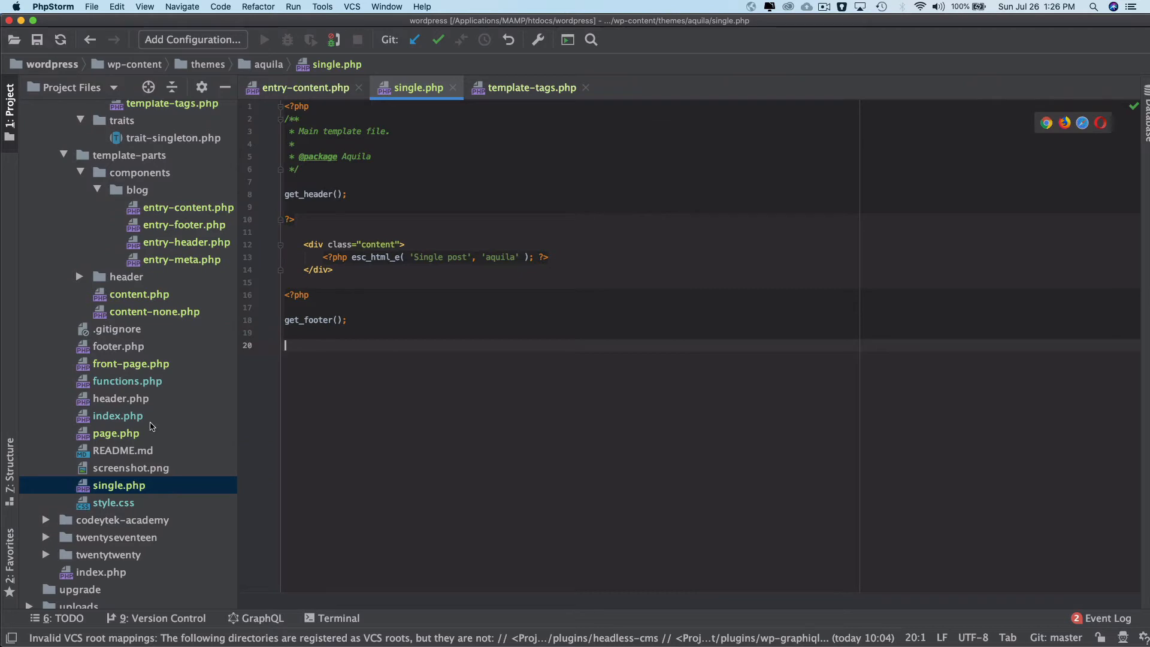
Bring up the theme's index.php to copy its post loop markup
{"action": "left_click", "coordinate": [117, 415]}
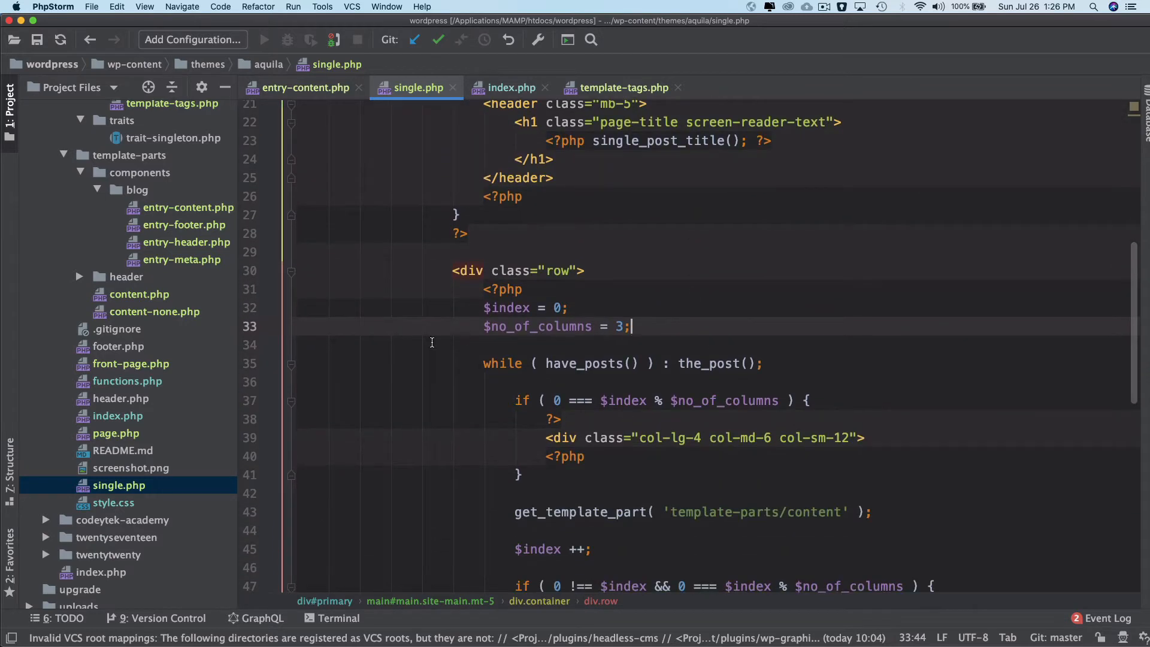
Remove the column-counting and column-closing code, leaving a plain have_posts loop
{"action": "left_click", "coordinate": [290, 363]}
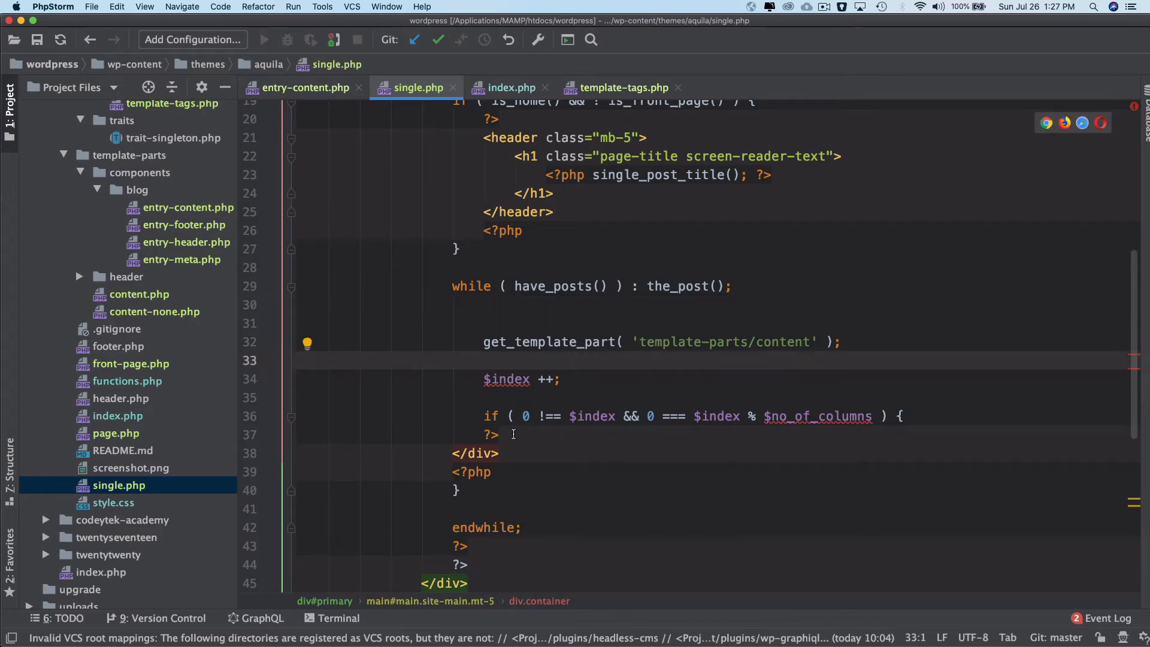
{"action": "left_click", "coordinate": [455, 489]}
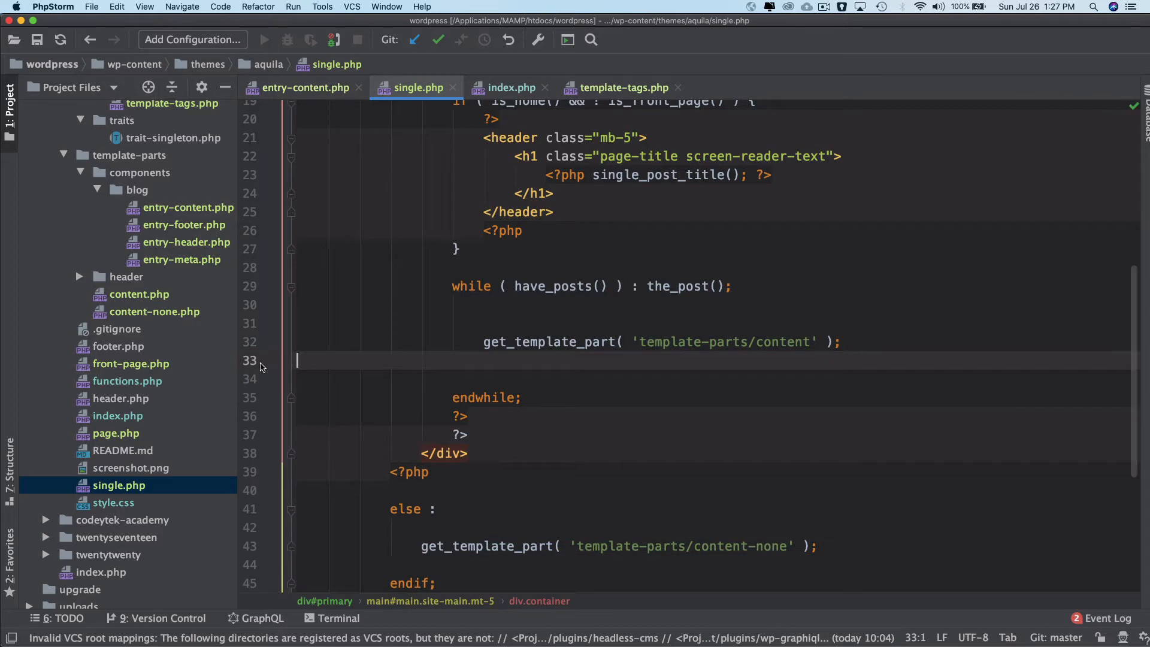
{"action": "key", "text": "cmd+a"}
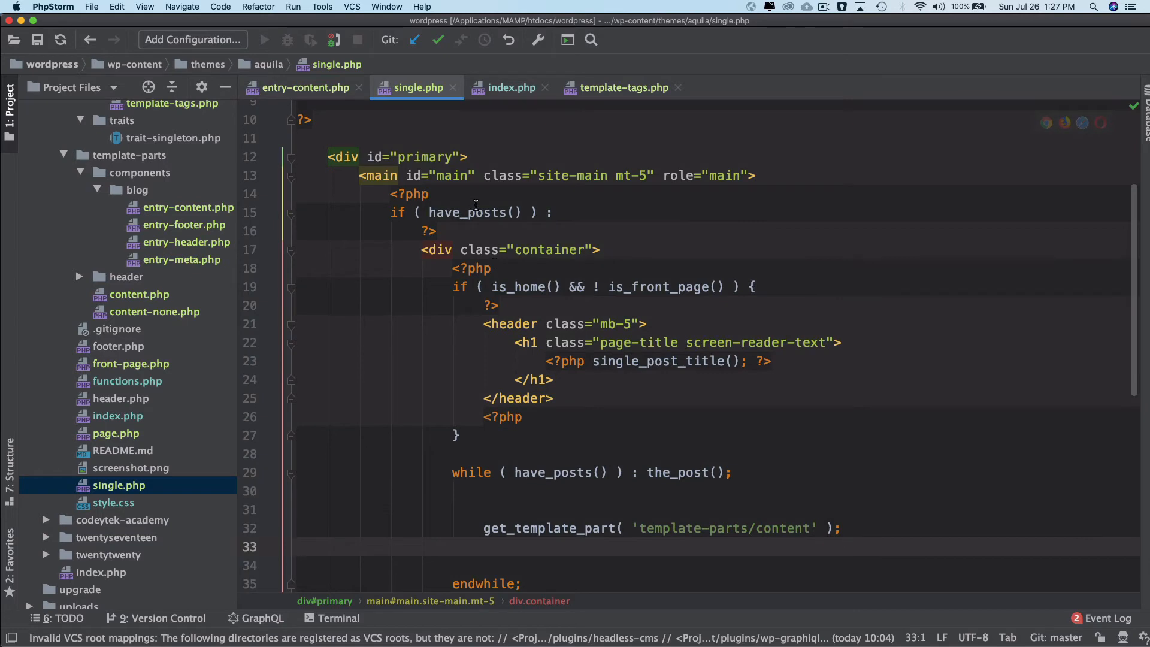
{"action": "double_click", "coordinate": [467, 213]}
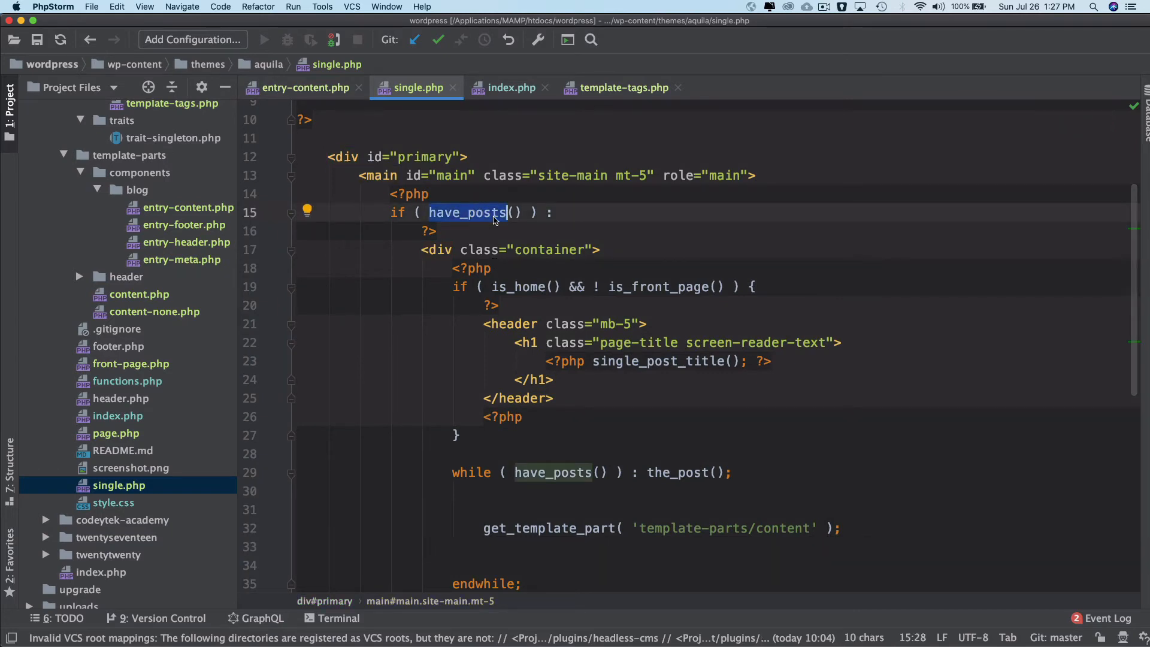
{"action": "scroll", "scroll_direction": "down", "scroll_amount": 3}
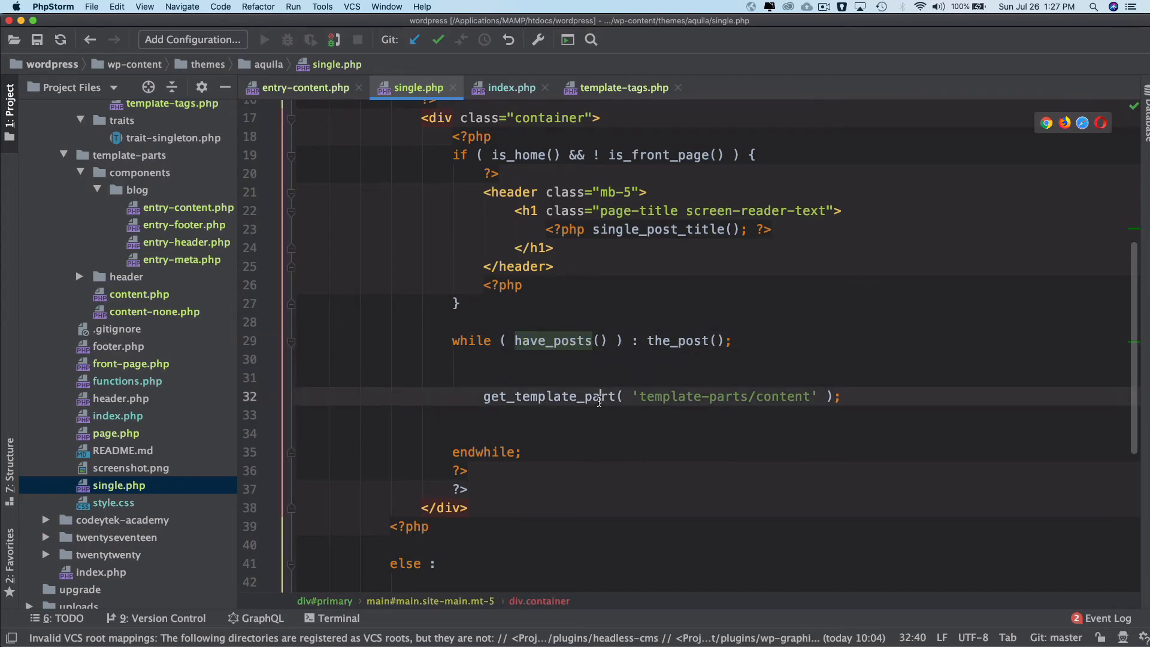
{"action": "double_click", "coordinate": [781, 396]}
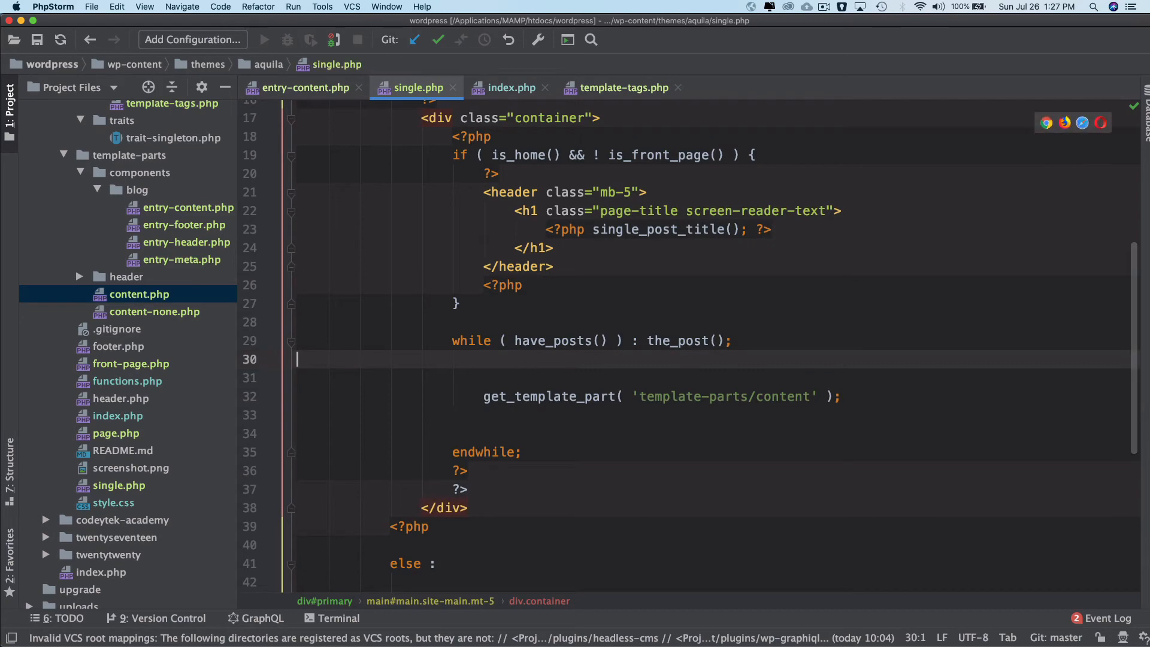
{"action": "scroll", "scroll_direction": "down", "scroll_amount": 3}
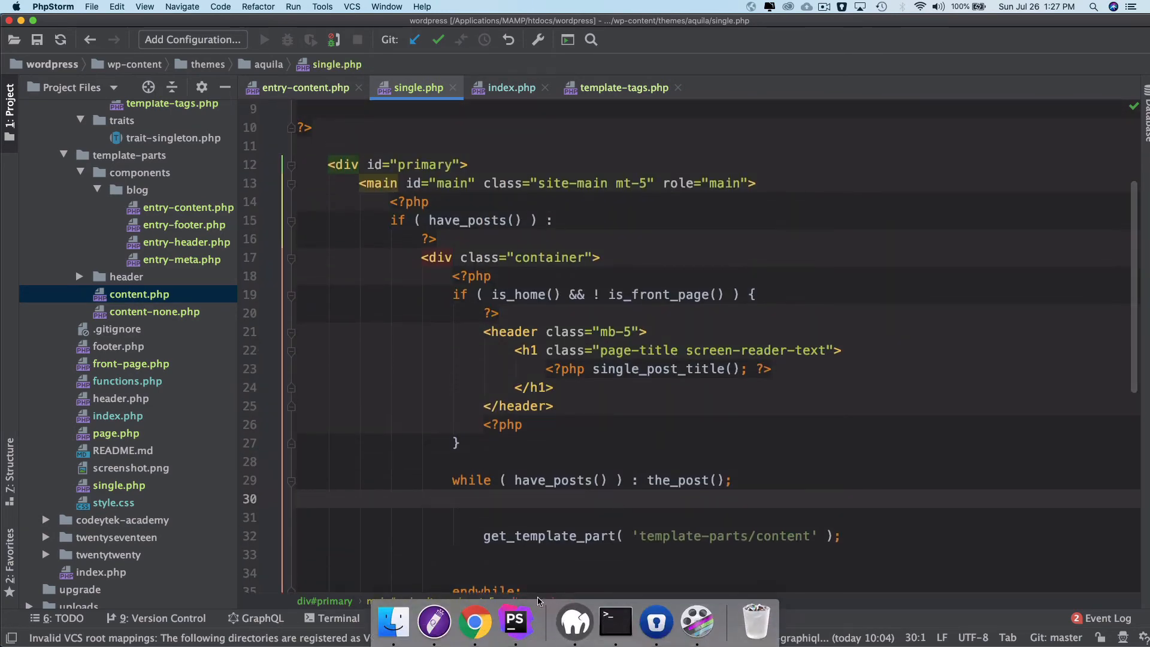
Return to Chrome's Aquila blog listing and view the Beautiful Valleys single post page
{"action": "left_click", "coordinate": [474, 624]}
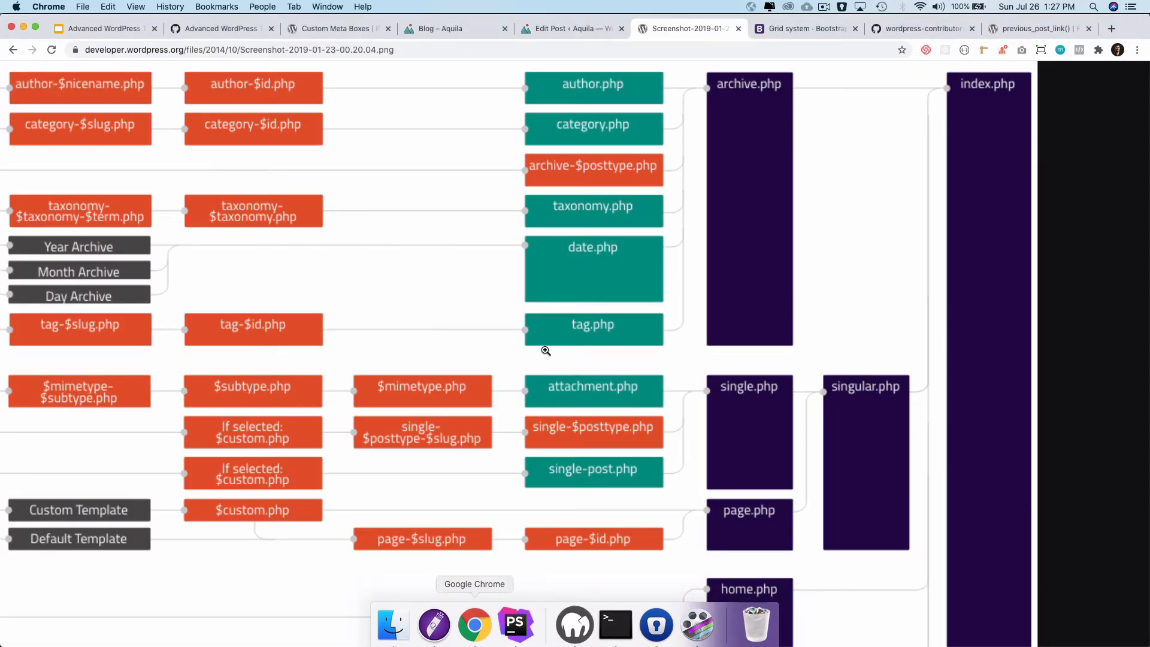
{"action": "left_click", "coordinate": [440, 29]}
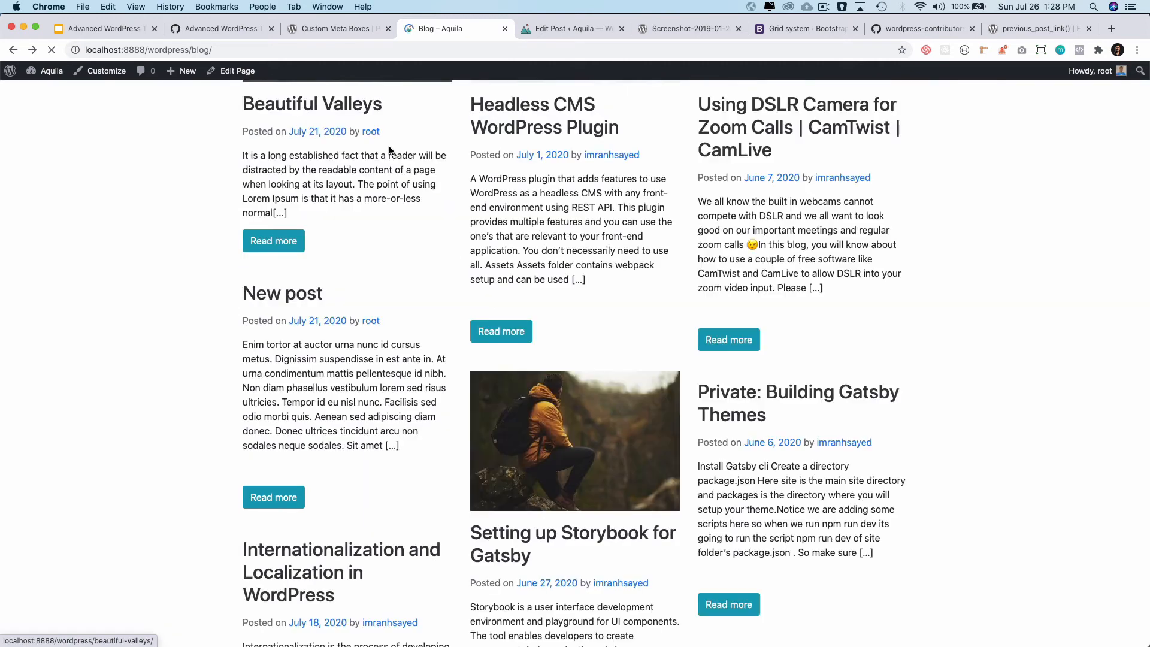
{"action": "left_click", "coordinate": [311, 104]}
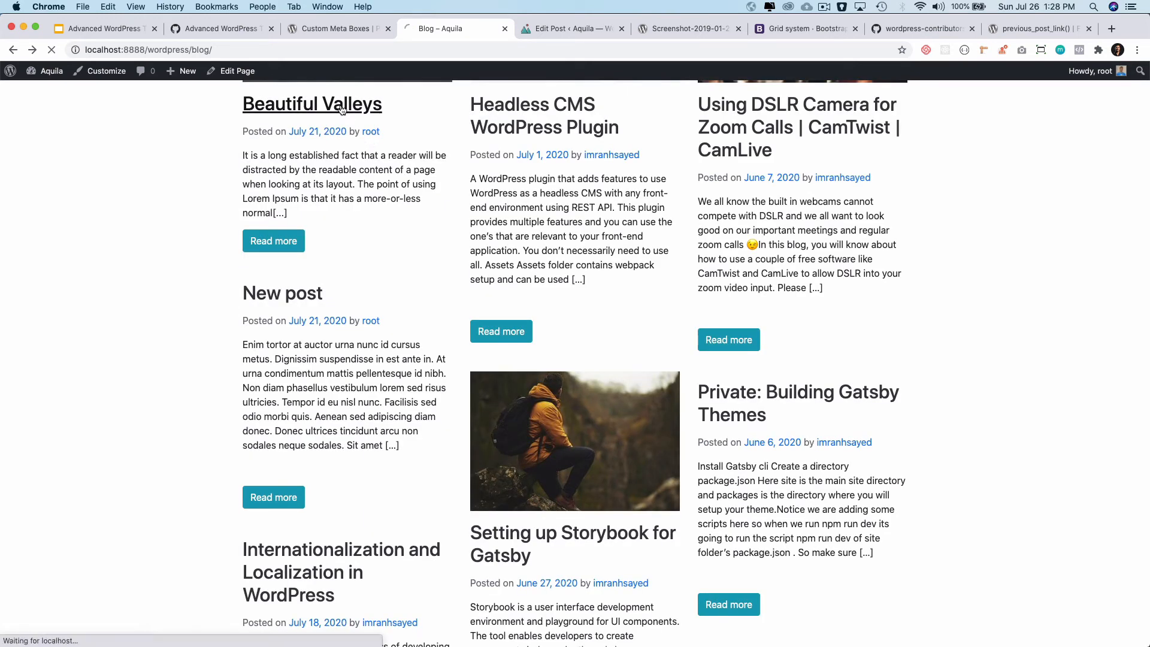
{"action": "left_click", "coordinate": [312, 103]}
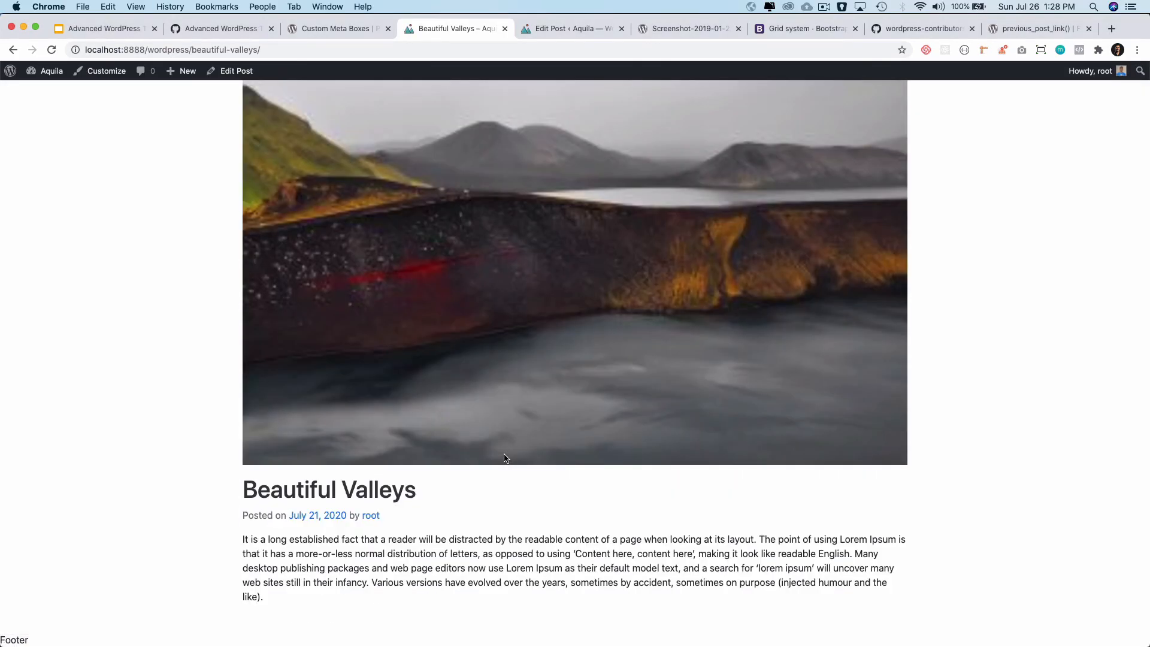
{"action": "scroll", "scroll_direction": "down", "scroll_amount": 3}
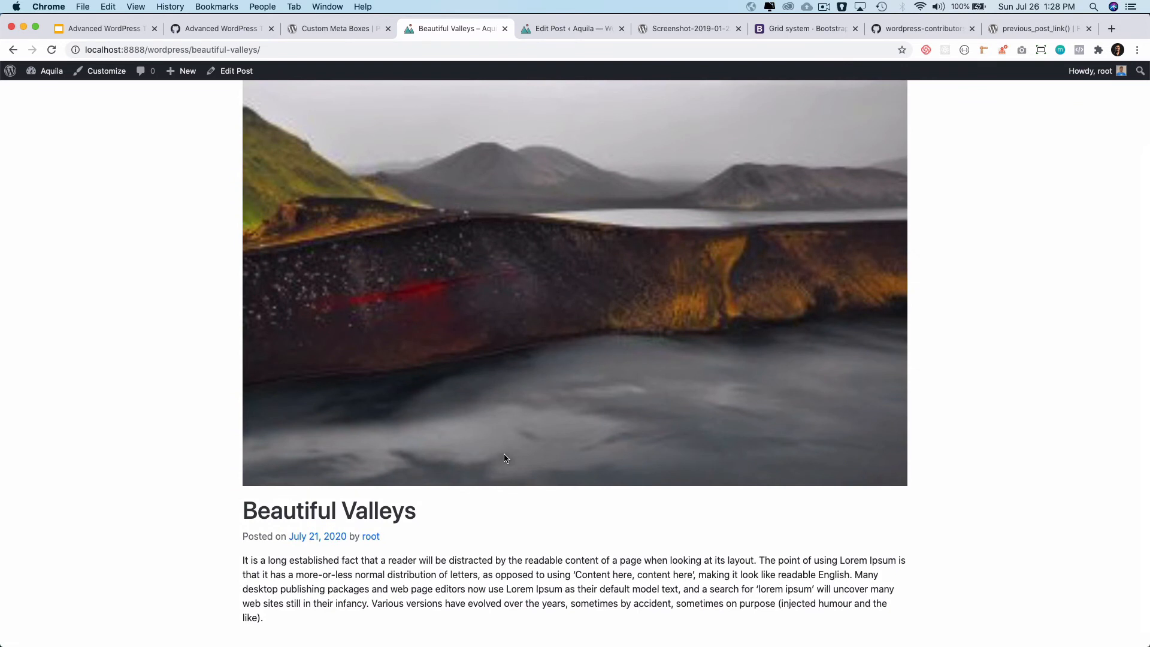
{"action": "scroll", "scroll_direction": "down", "scroll_amount": 3}
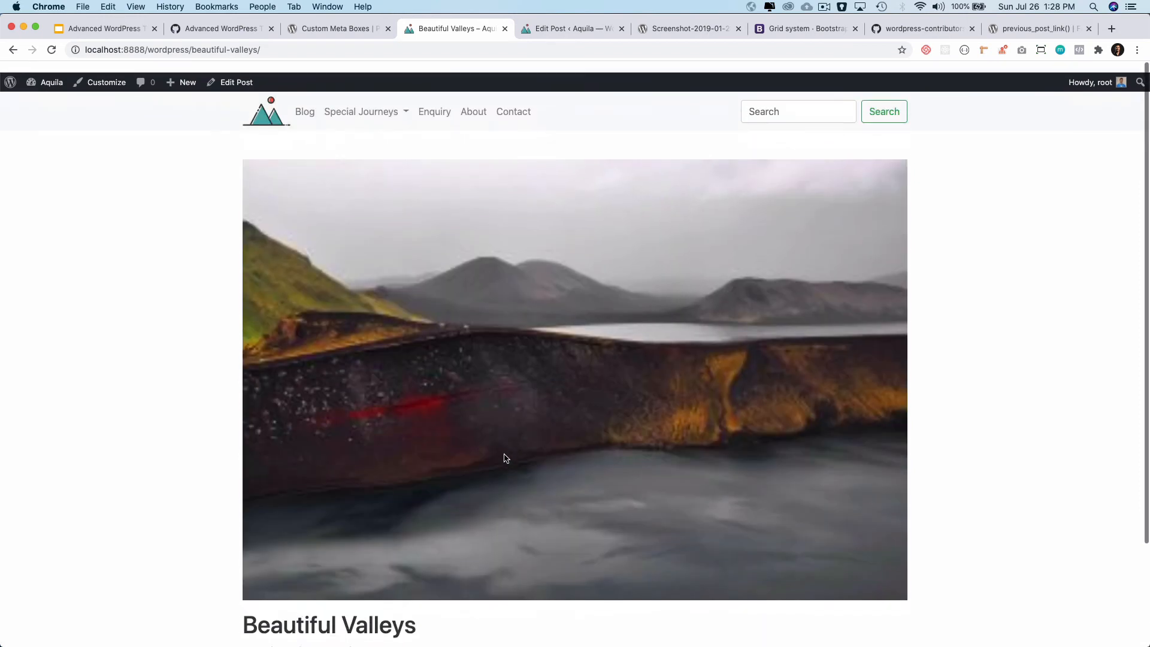
{"action": "scroll", "scroll_direction": "down", "scroll_amount": 3}
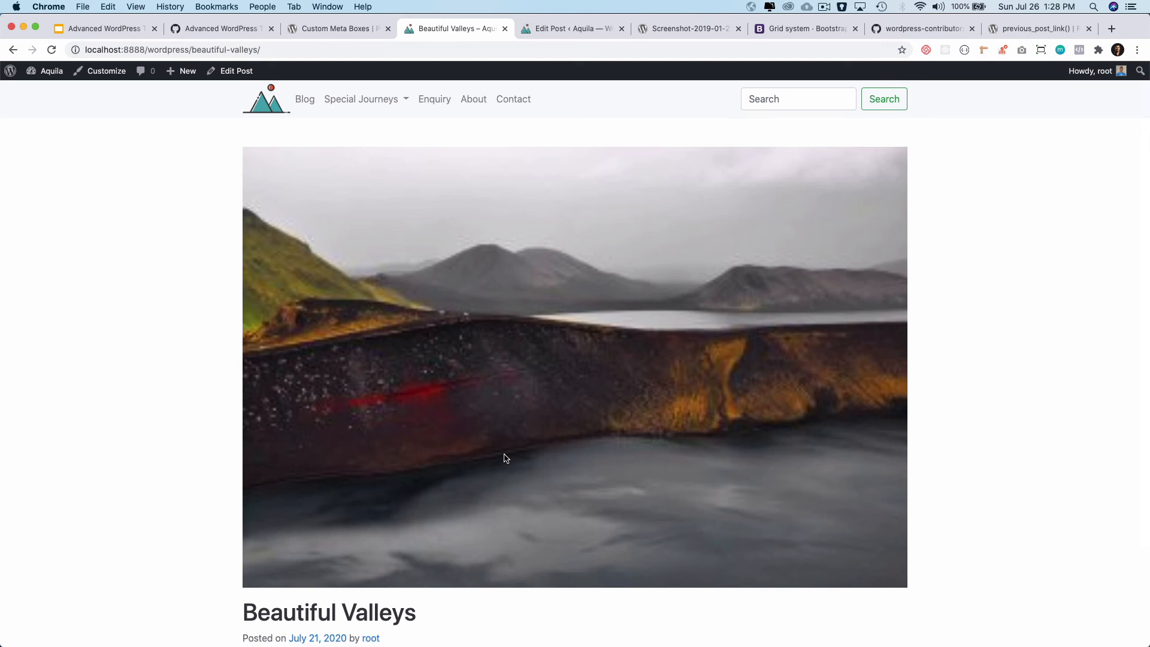
{"action": "scroll", "scroll_direction": "down", "scroll_amount": 3}
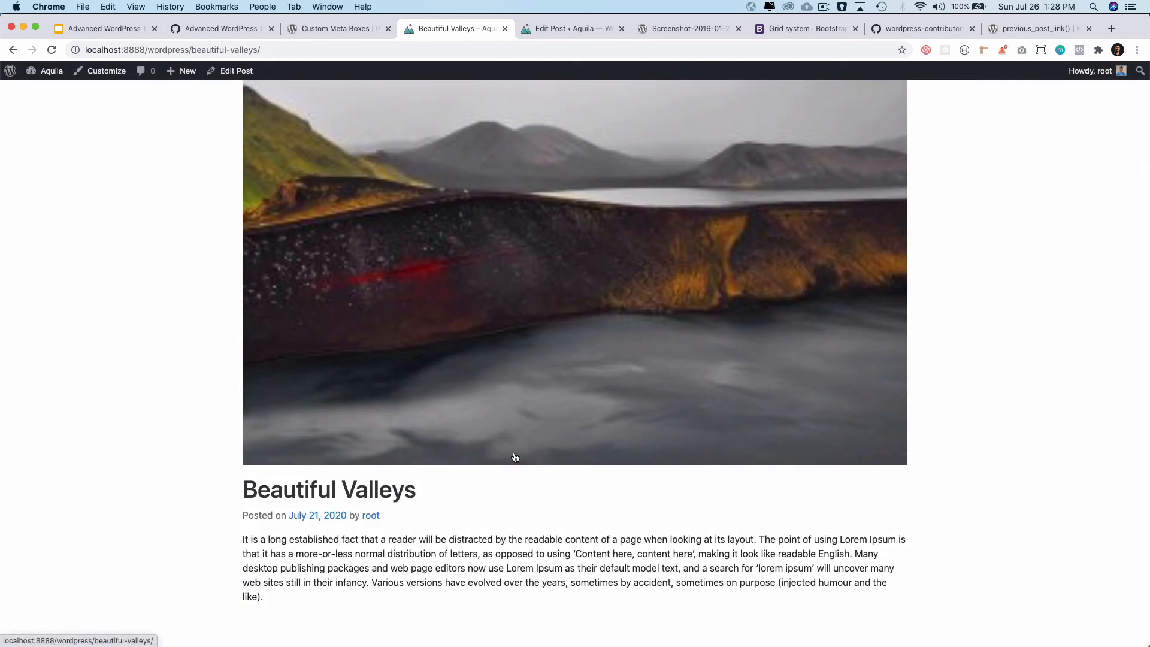